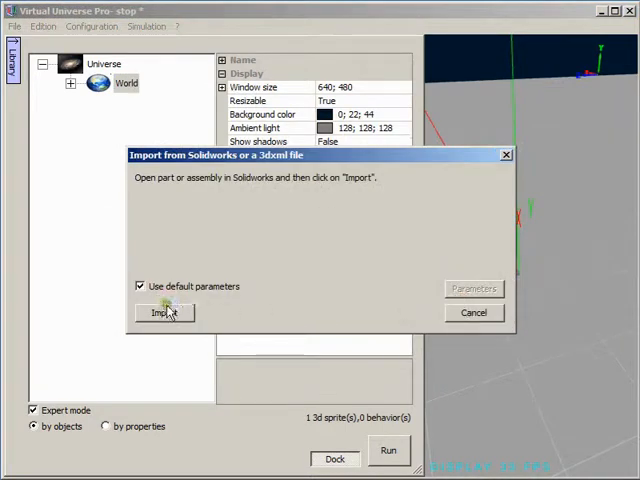
# Step: Import the pusher assembly open in SolidWorks into the scene with default parameters
pyautogui.click(164, 312)
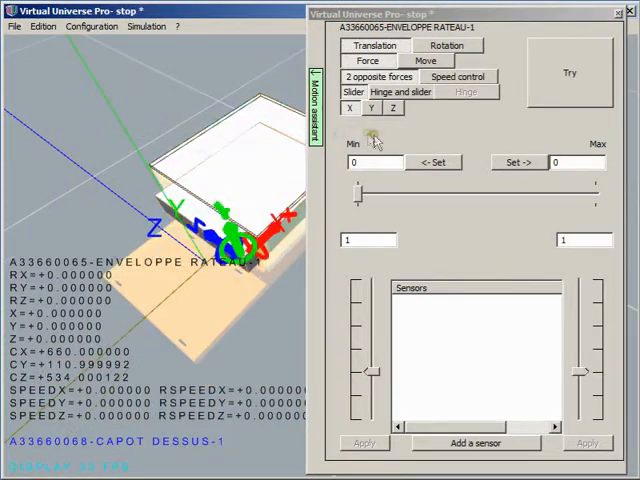
# Step: Give the rake envelope part a time-driven translation move and slide it between min and max in Try mode
pyautogui.click(428, 60)
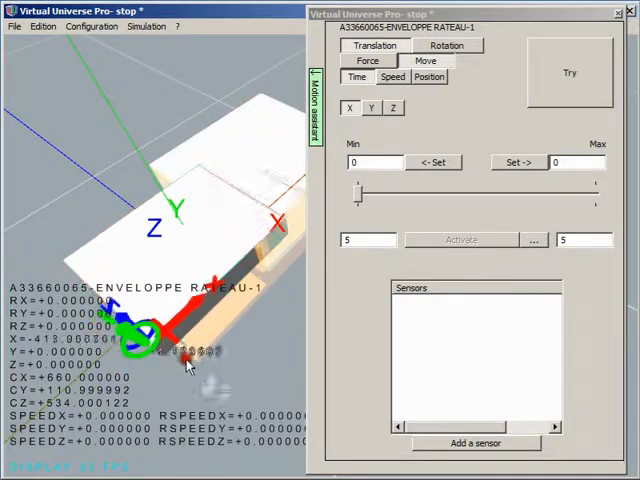
pyautogui.click(516, 162)
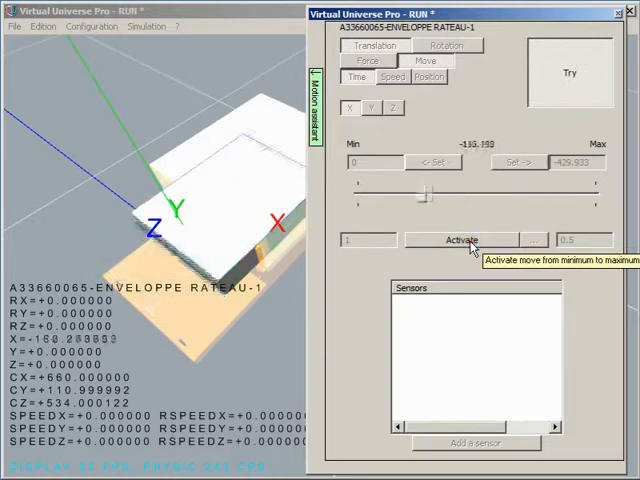
pyautogui.moveTo(420, 184); pyautogui.dragTo(480, 184)
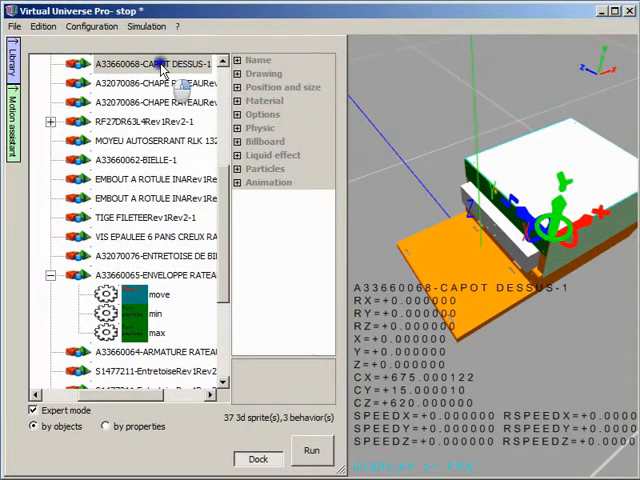
# Step: Add a click-detection behavior to the CAPOT DESSUS part and rename it 'clic'
pyautogui.rightClick(140, 64)
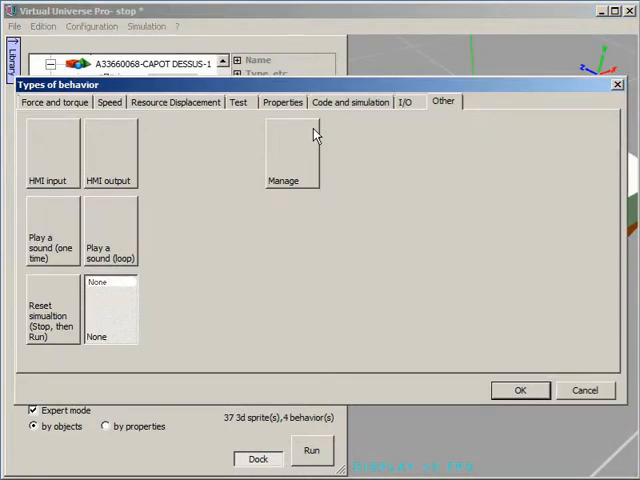
pyautogui.click(238, 100)
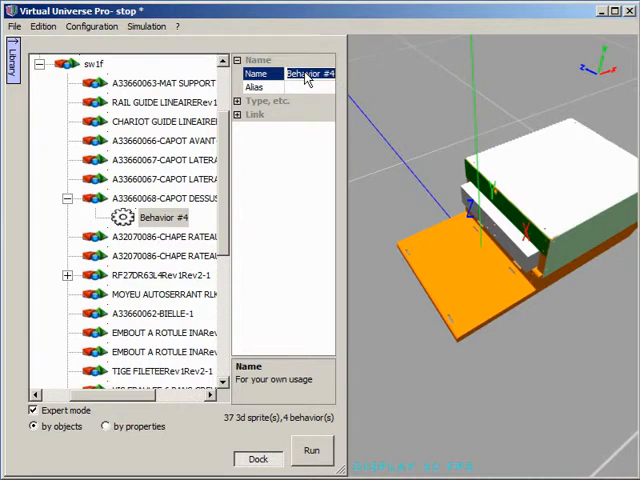
pyautogui.write('clic')
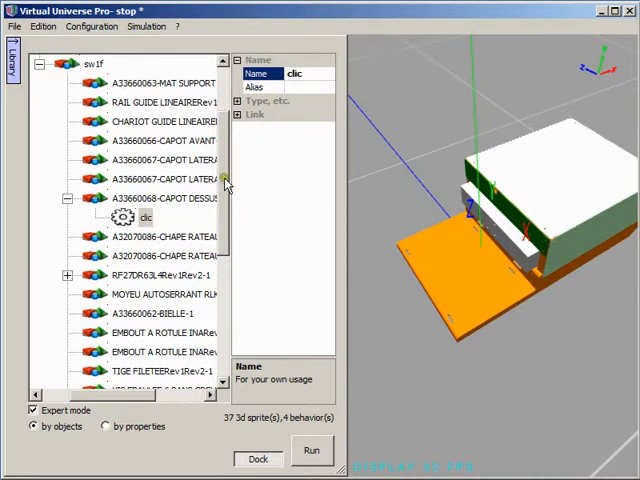
pyautogui.rightClick(96, 160)
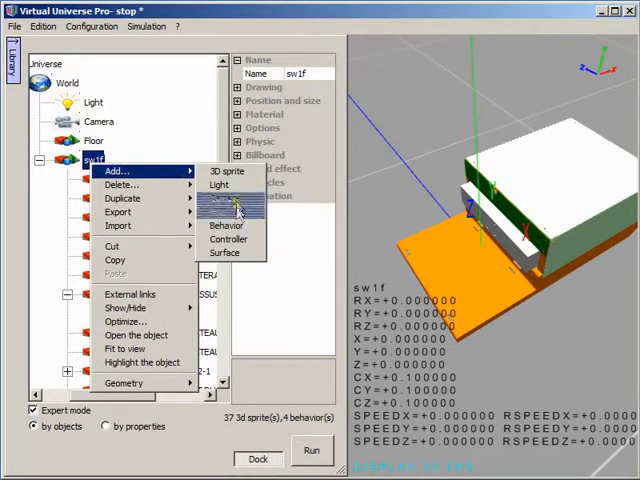
# Step: Add a controller to sw1f with a new ladder program page and place a rung element
pyautogui.click(228, 224)
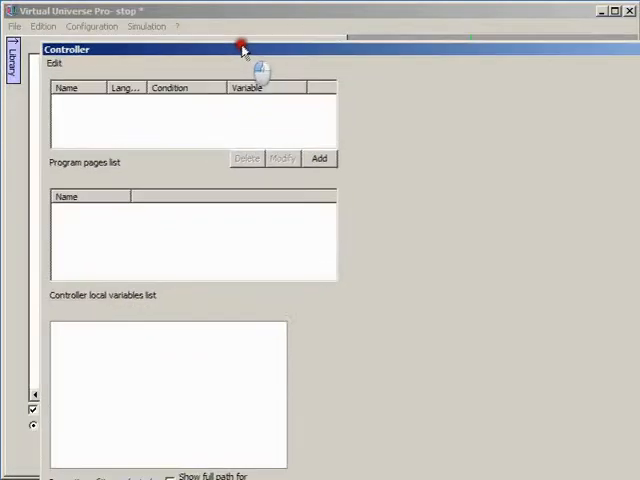
pyautogui.click(320, 156)
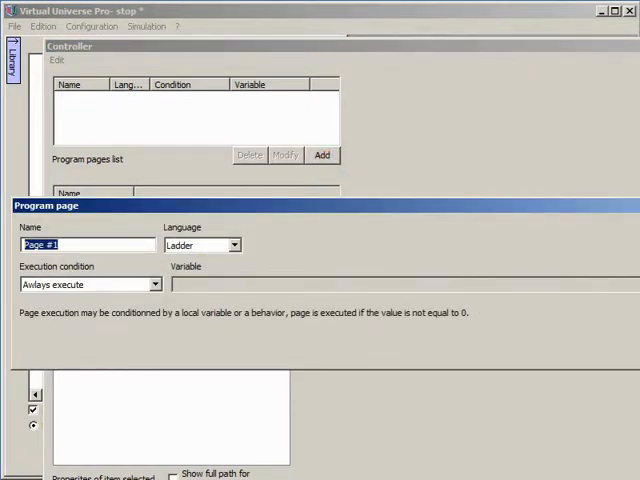
pyautogui.click(320, 156)
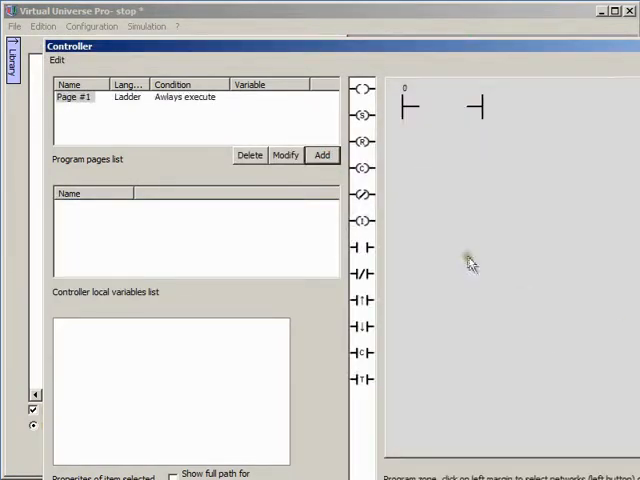
pyautogui.click(448, 112)
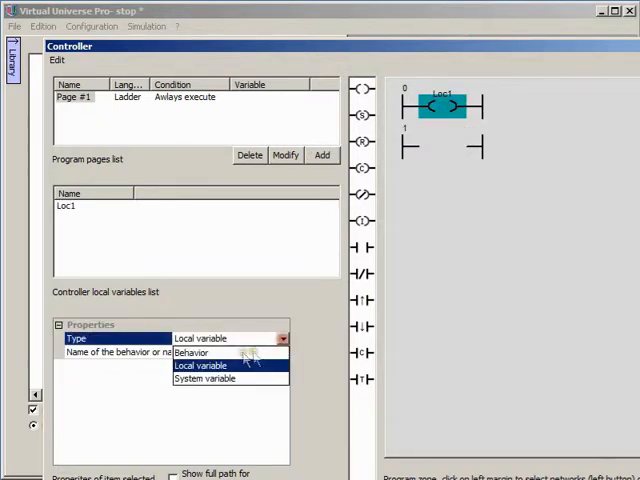
# Step: Link the coil to the move behavior and the contact to the clic behavior
pyautogui.click(190, 352)
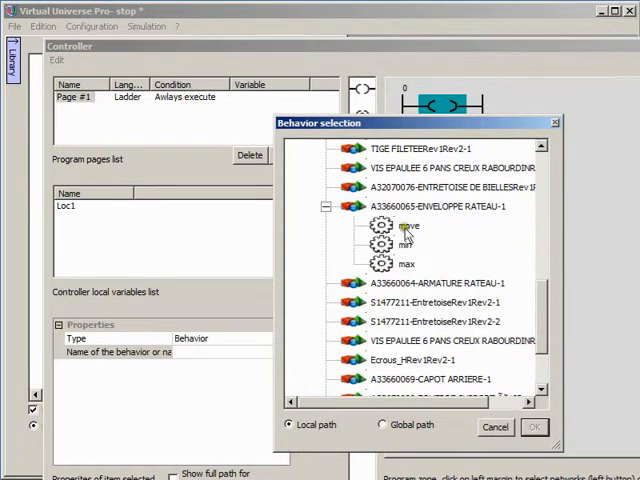
pyautogui.click(532, 428)
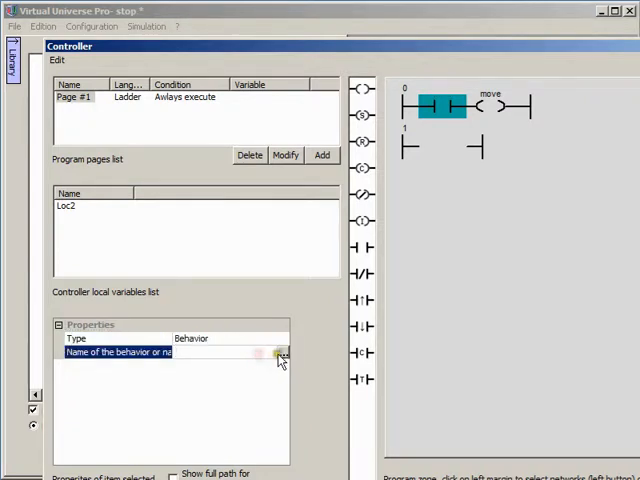
pyautogui.click(280, 352)
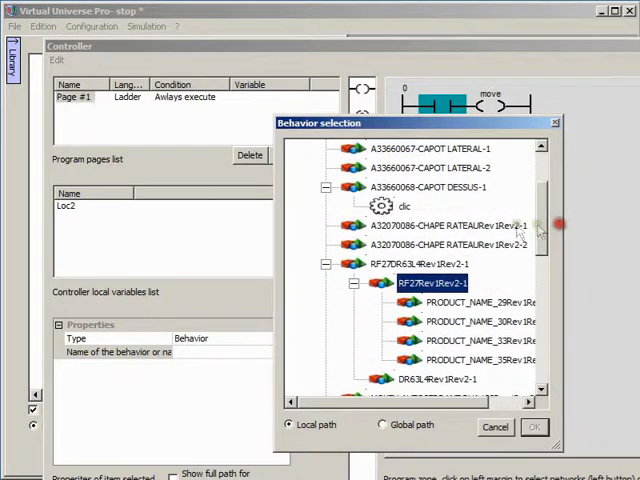
pyautogui.click(534, 428)
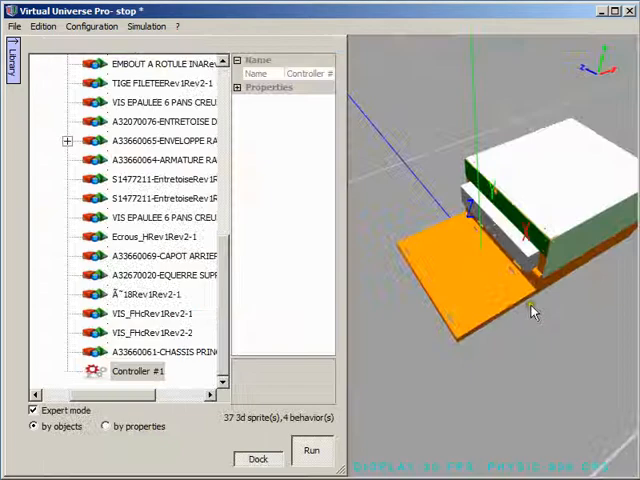
# Step: Collapse the sw1f node so the tree shows only the top-level scene
pyautogui.click(312, 452)
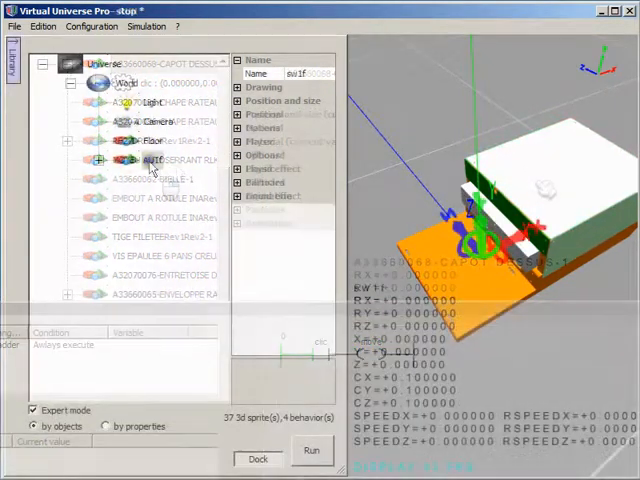
# Step: Export the sw1f assembly as pusher.vuo and load a second copy into the scene
pyautogui.rightClick(156, 160)
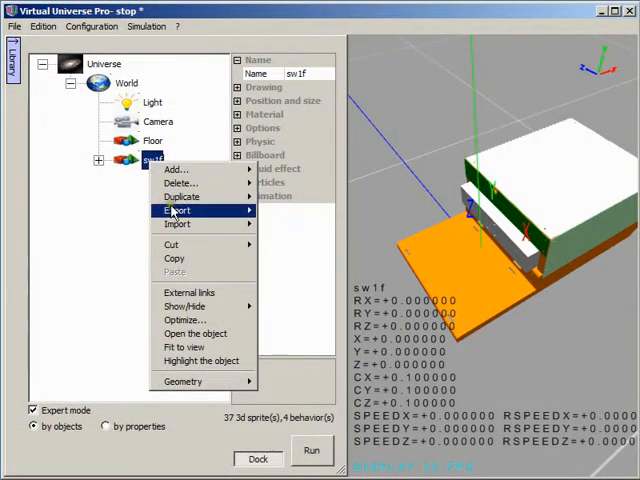
pyautogui.click(178, 210)
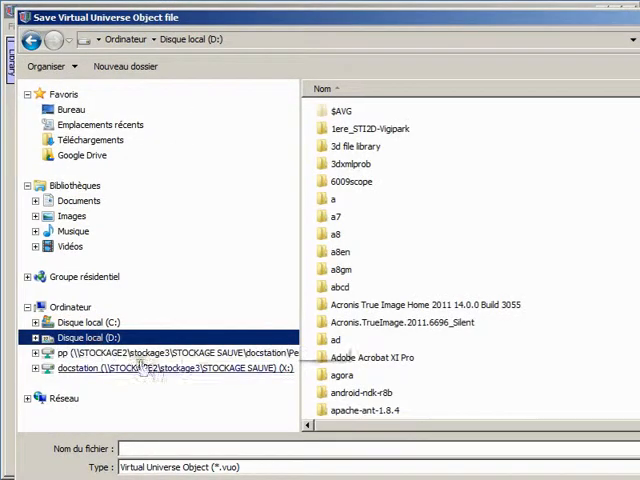
pyautogui.write('p')
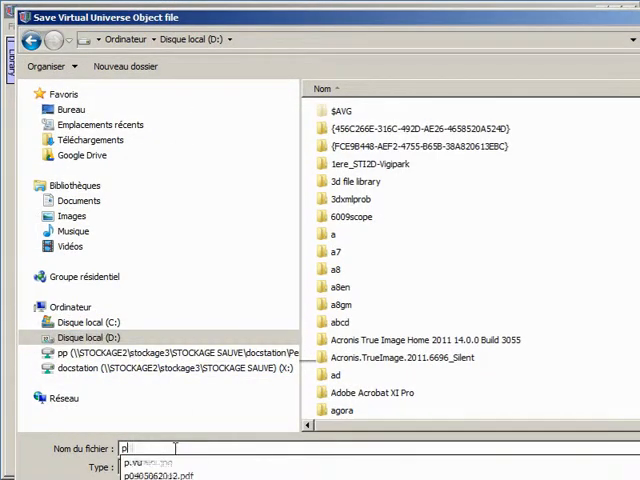
pyautogui.write('usher')
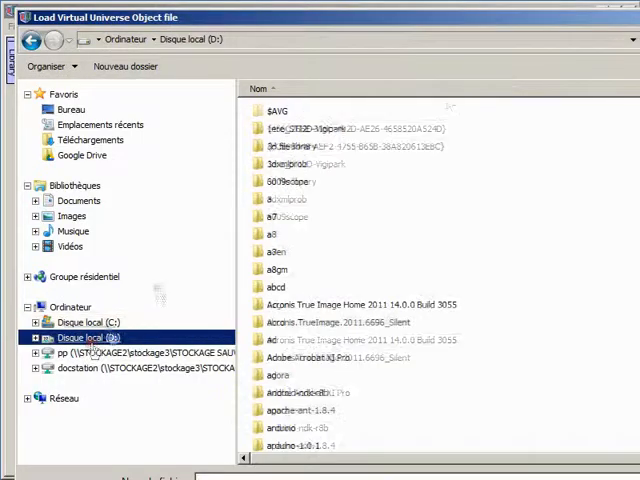
pyautogui.scroll(-3)
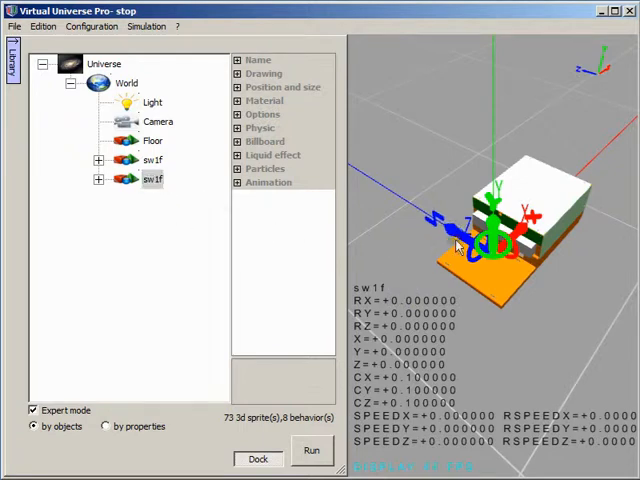
# Step: Run the conveyor line example and open the pusher controller's program via Debug > Program/simulation
pyautogui.click(312, 452)
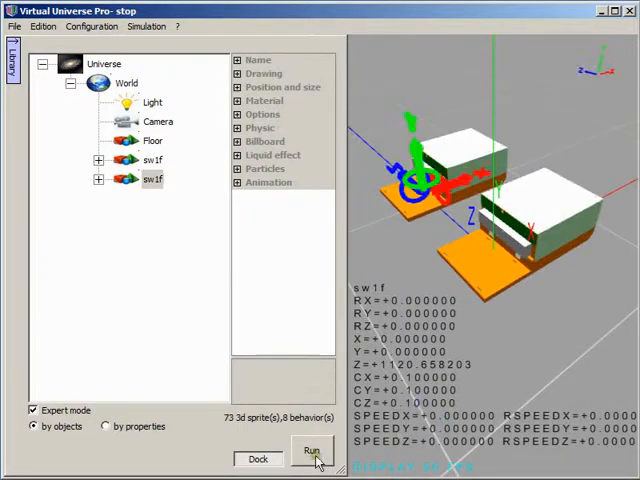
pyautogui.click(312, 452)
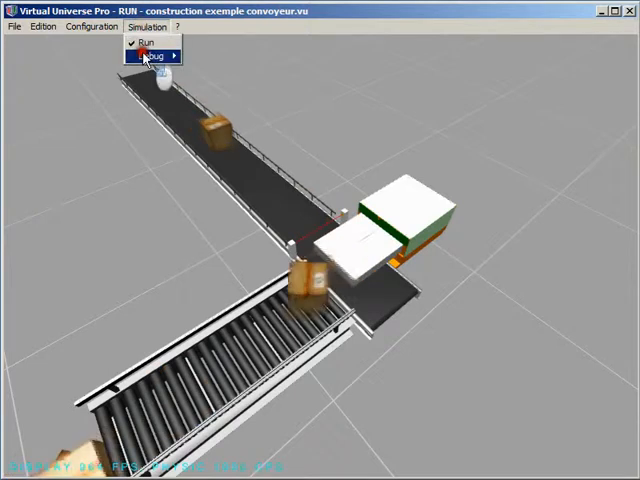
pyautogui.moveTo(238, 70)
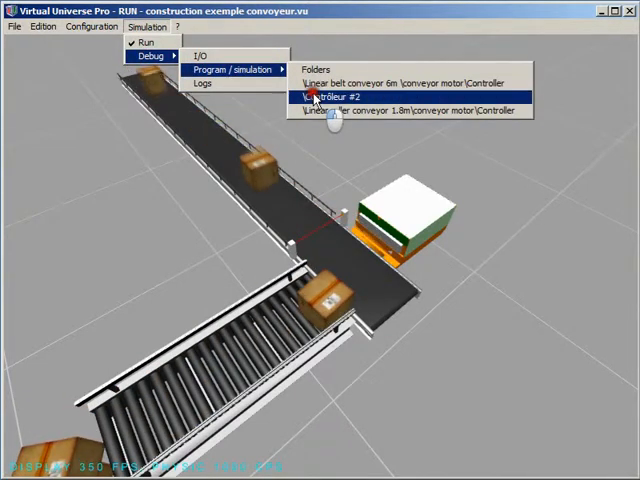
pyautogui.click(324, 96)
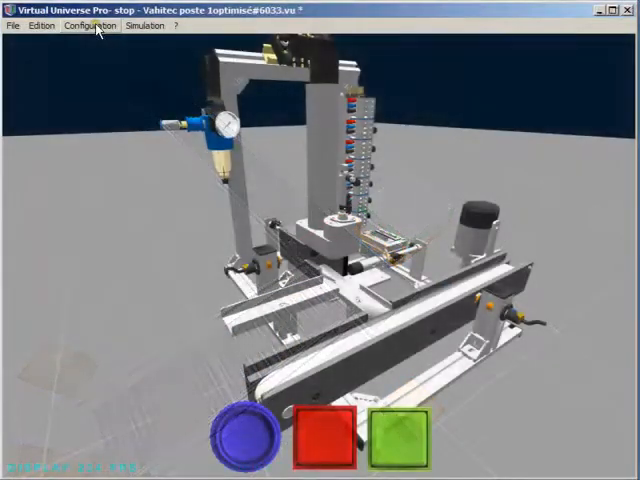
# Step: Set the Universe WEB server option to True (port 81)
pyautogui.click(80, 26)
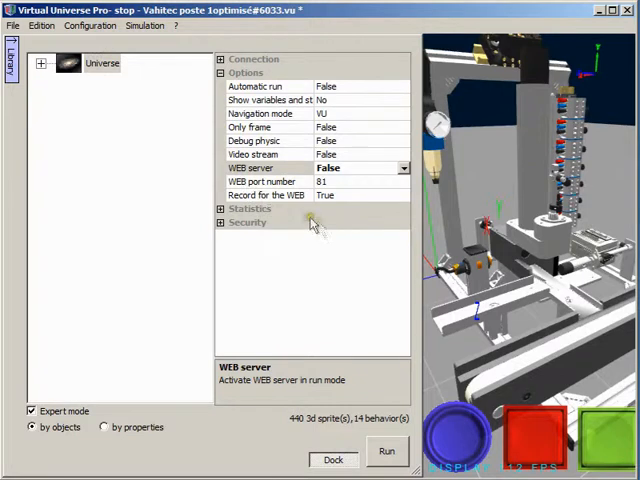
pyautogui.click(404, 168)
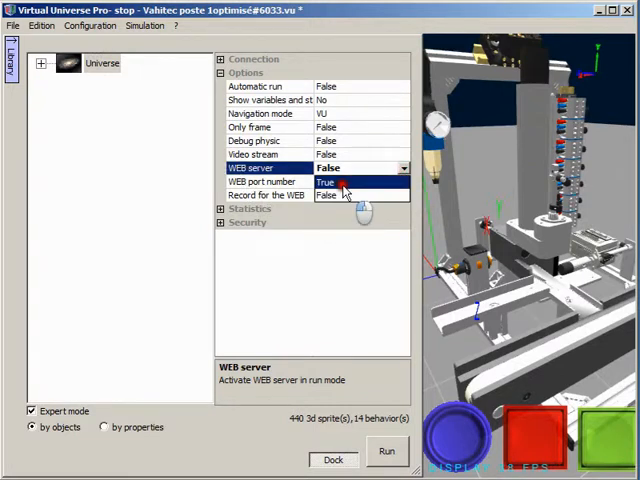
pyautogui.click(328, 182)
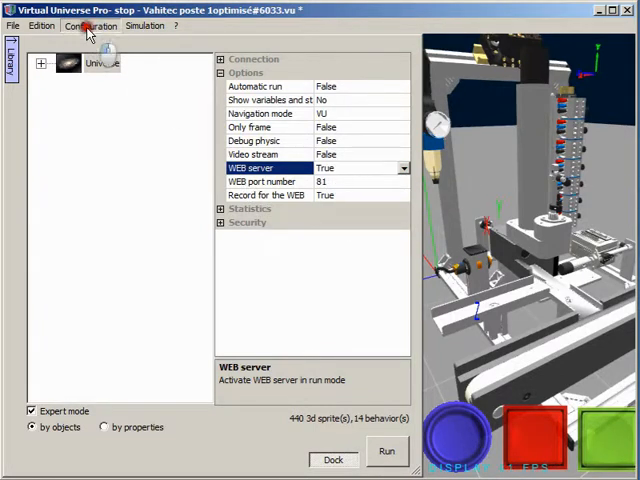